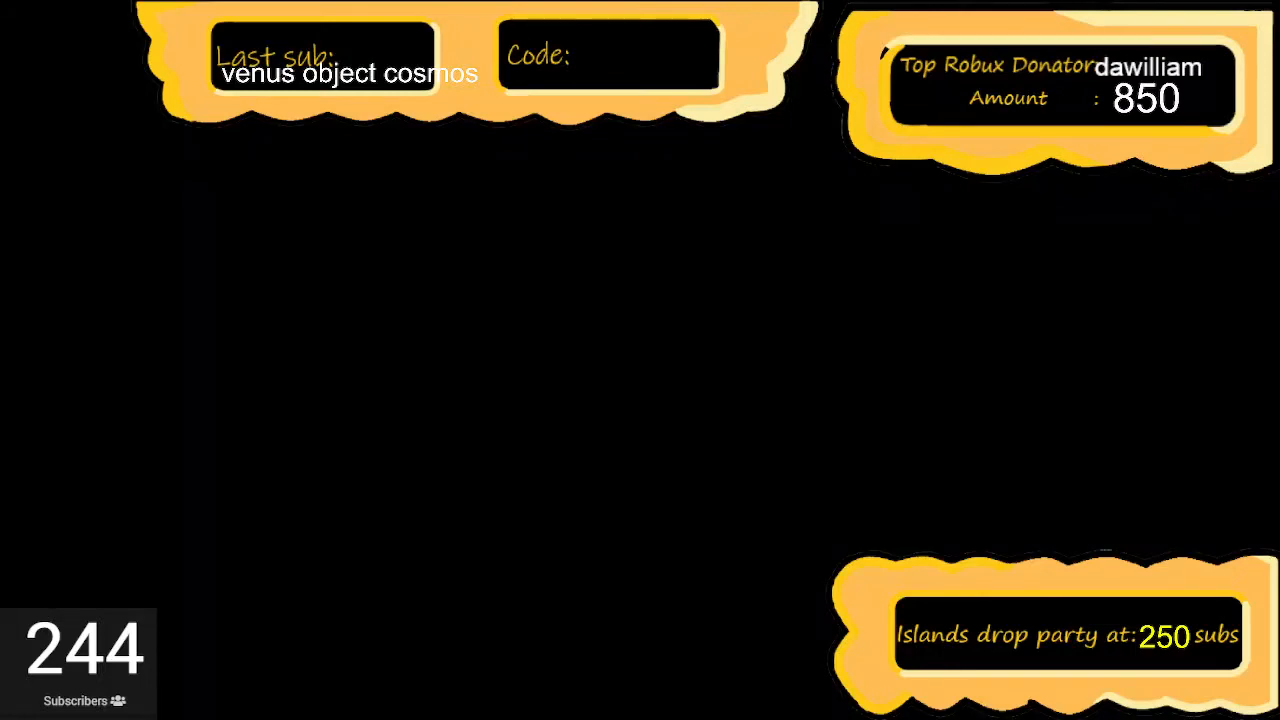
Step: Bring Chrome forward and open the configuration page for the SharkBite private server 'potaot'
left_click(711, 677)
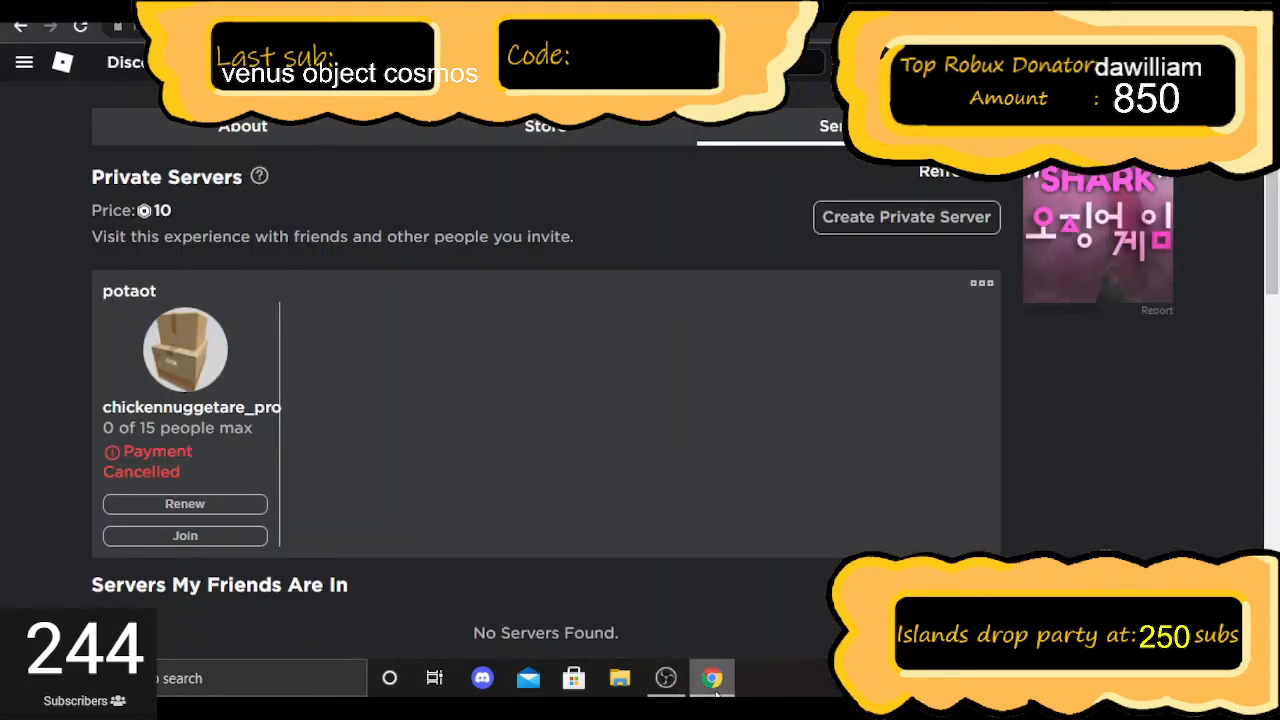
mouse_move(705, 688)
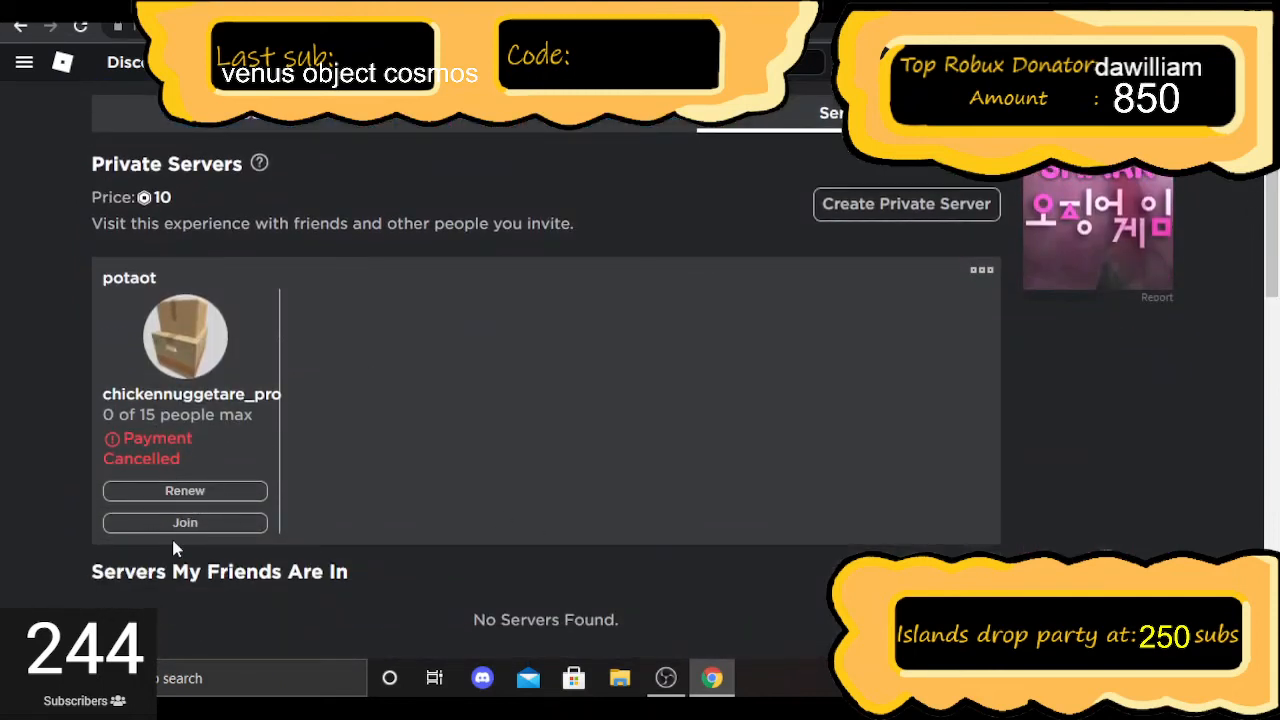
left_click(978, 269)
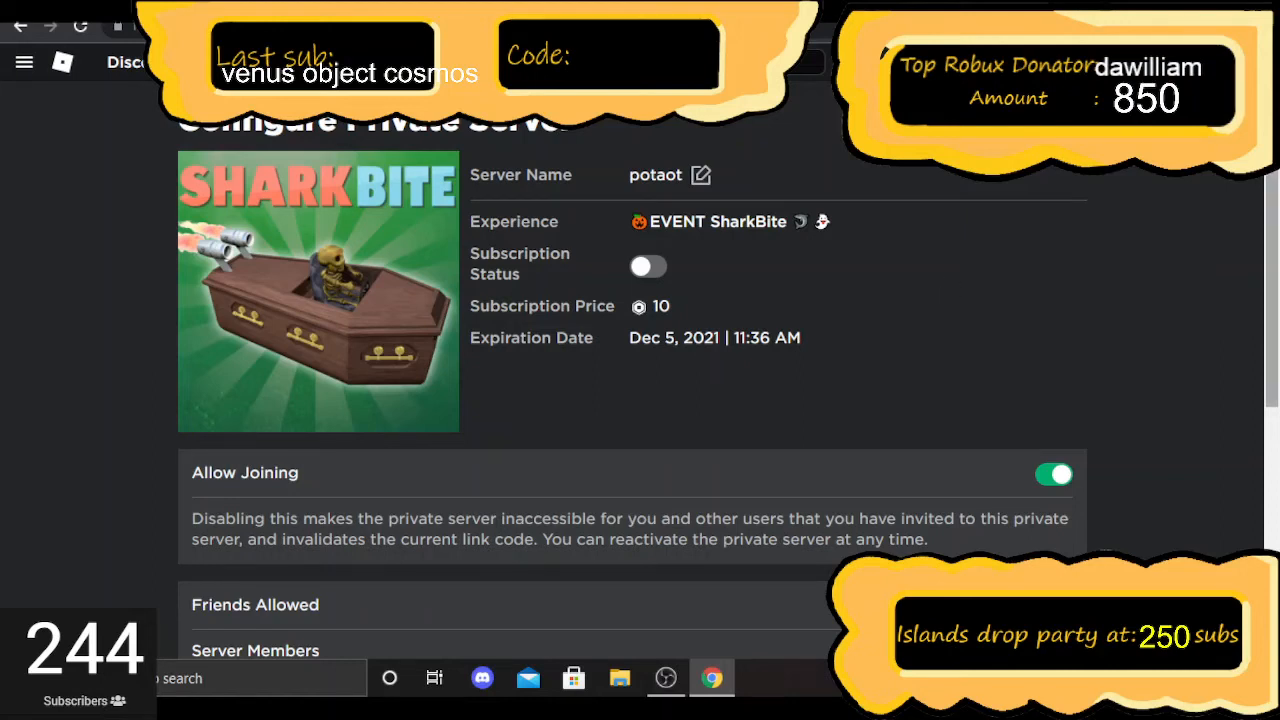
Step: Scroll down the potaot configuration page to Friends Allowed and Server Members
scroll("down", 3)
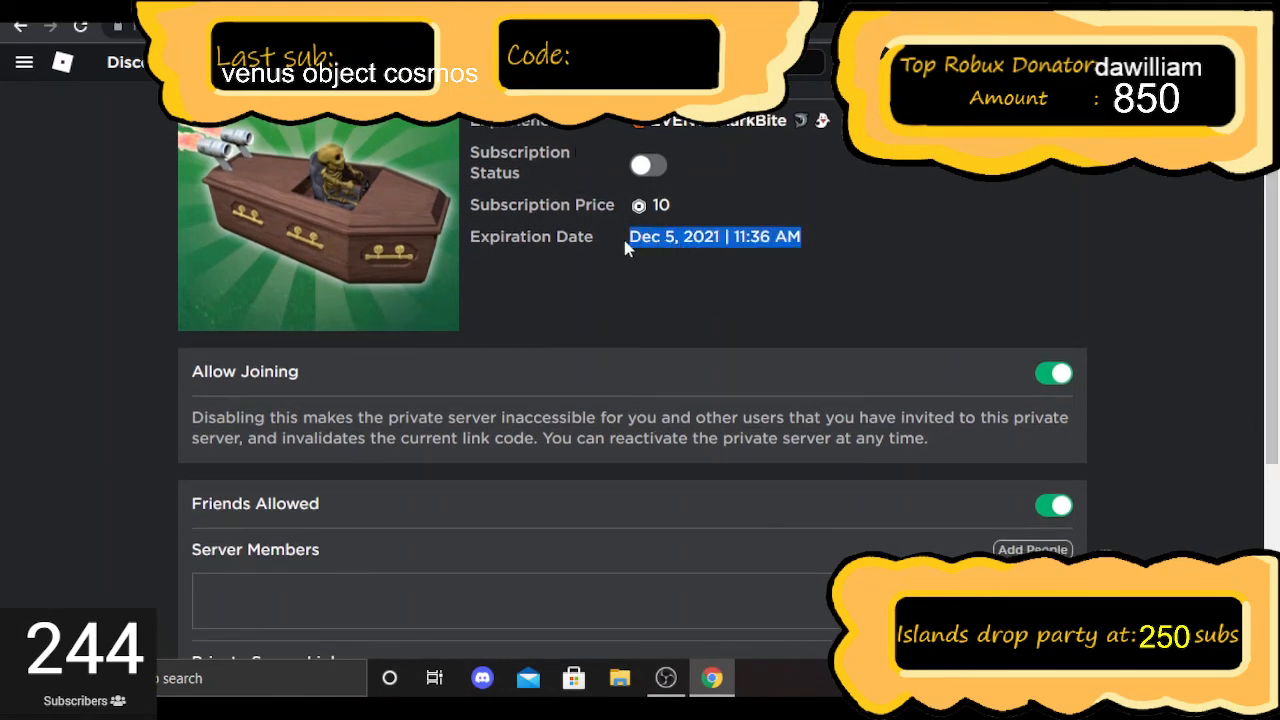
Step: Scroll to the Private Server Link, then switch to the OBS window
scroll("down", 3)
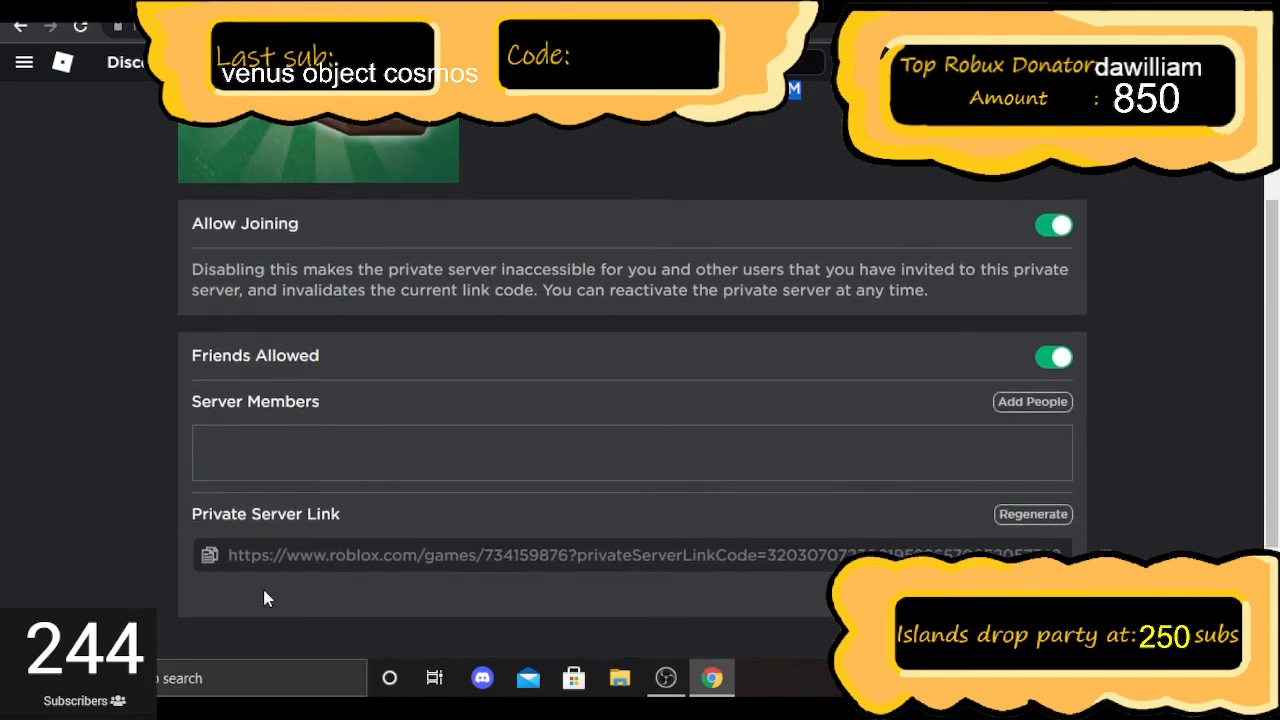
mouse_move(1140, 340)
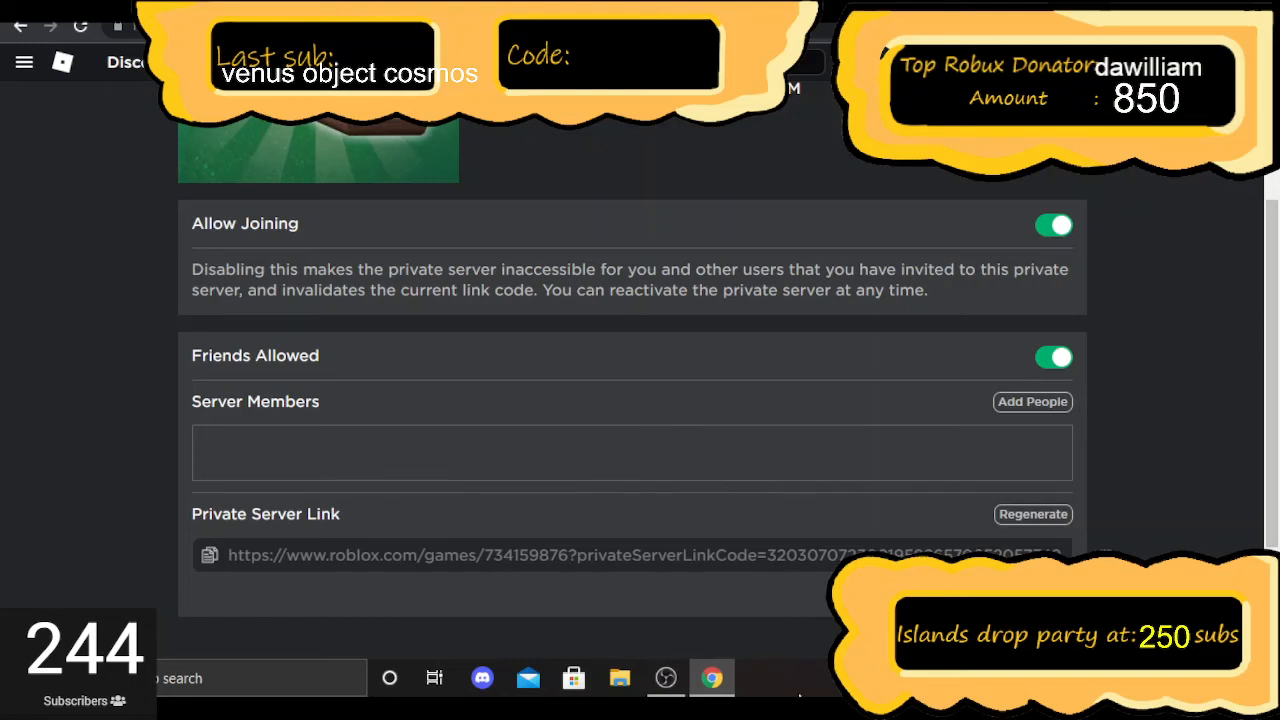
left_click(665, 678)
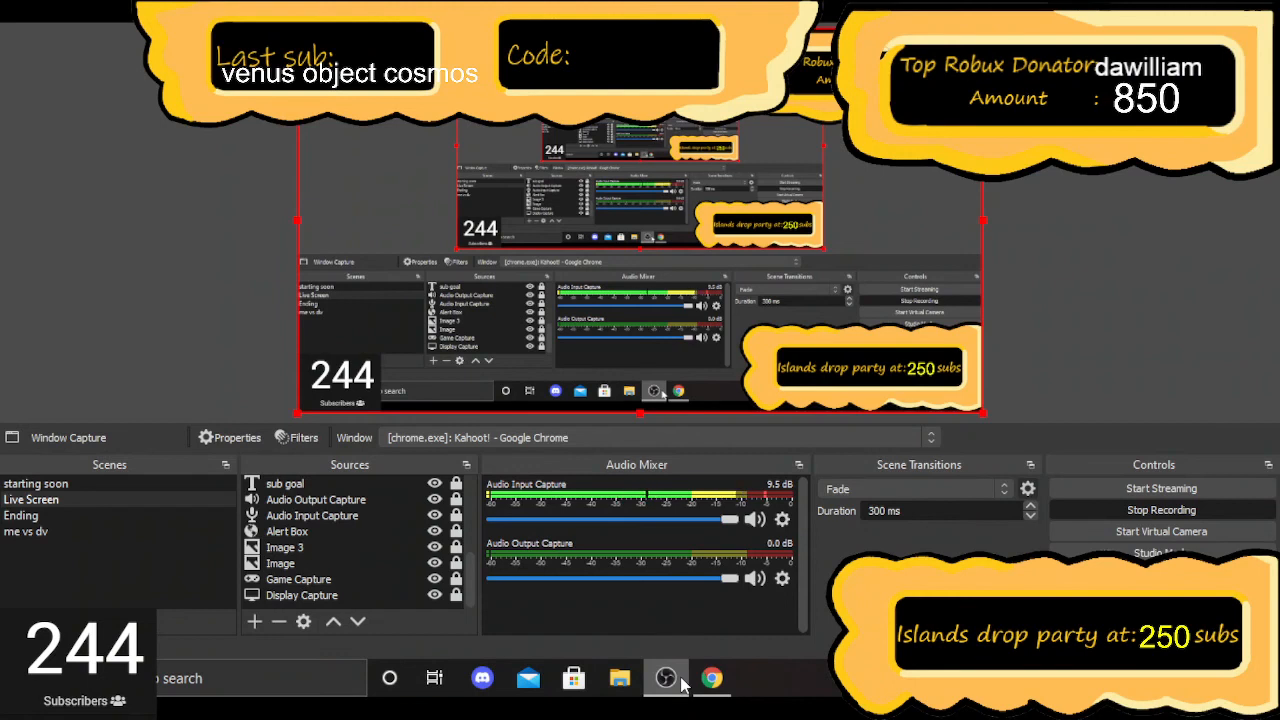